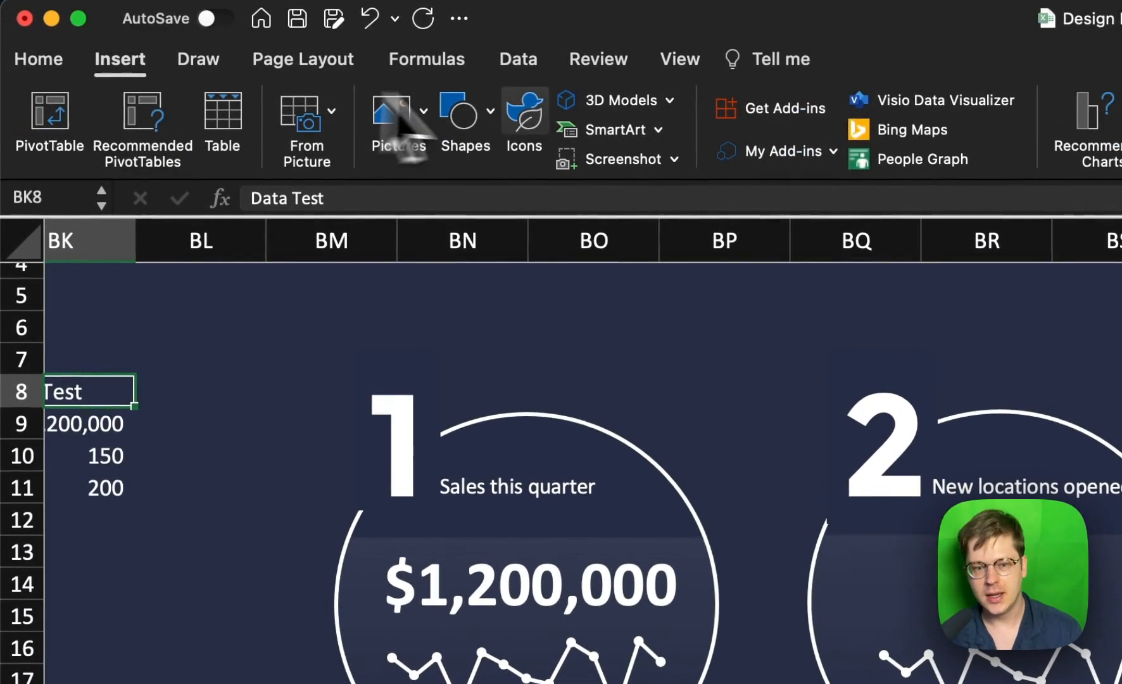
Draw an oval below the three KPI tiles with no fill and a white 2 pt outline.
left_click(464, 125)
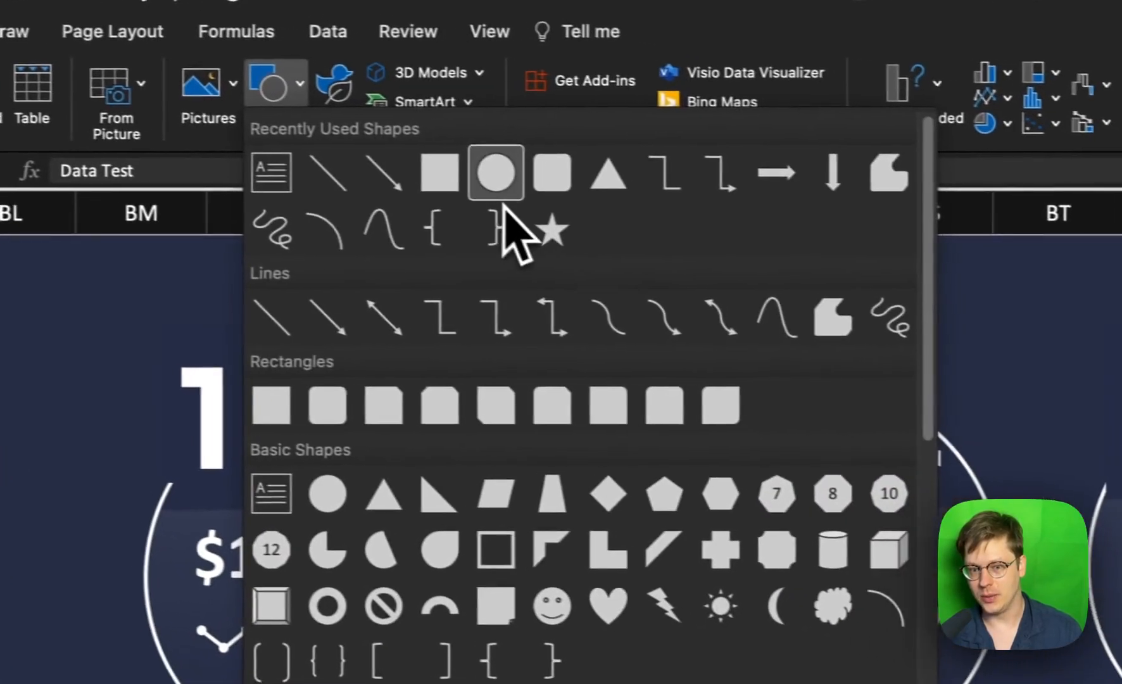
left_click(495, 172)
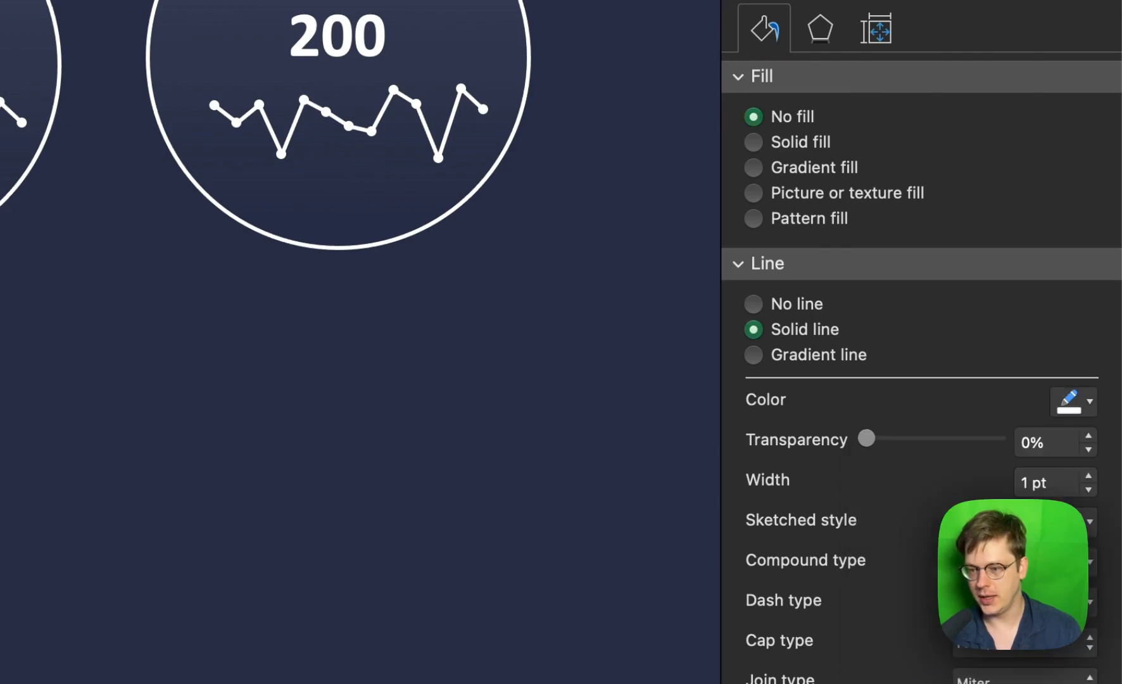
left_click(1092, 475)
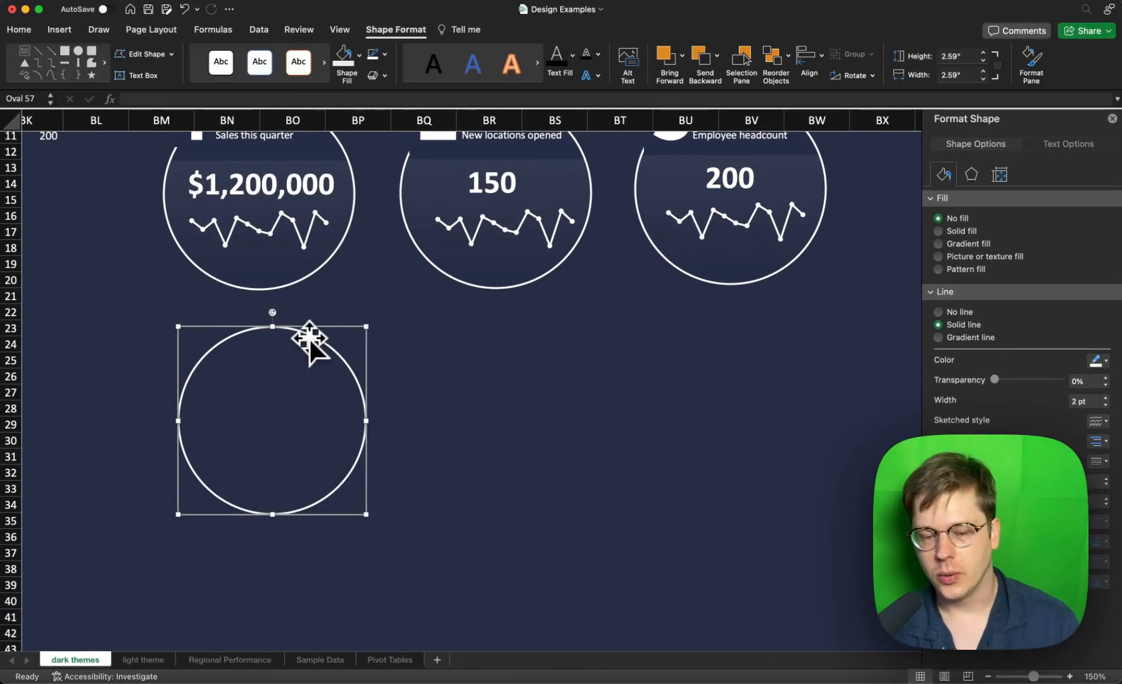
right_click(309, 340)
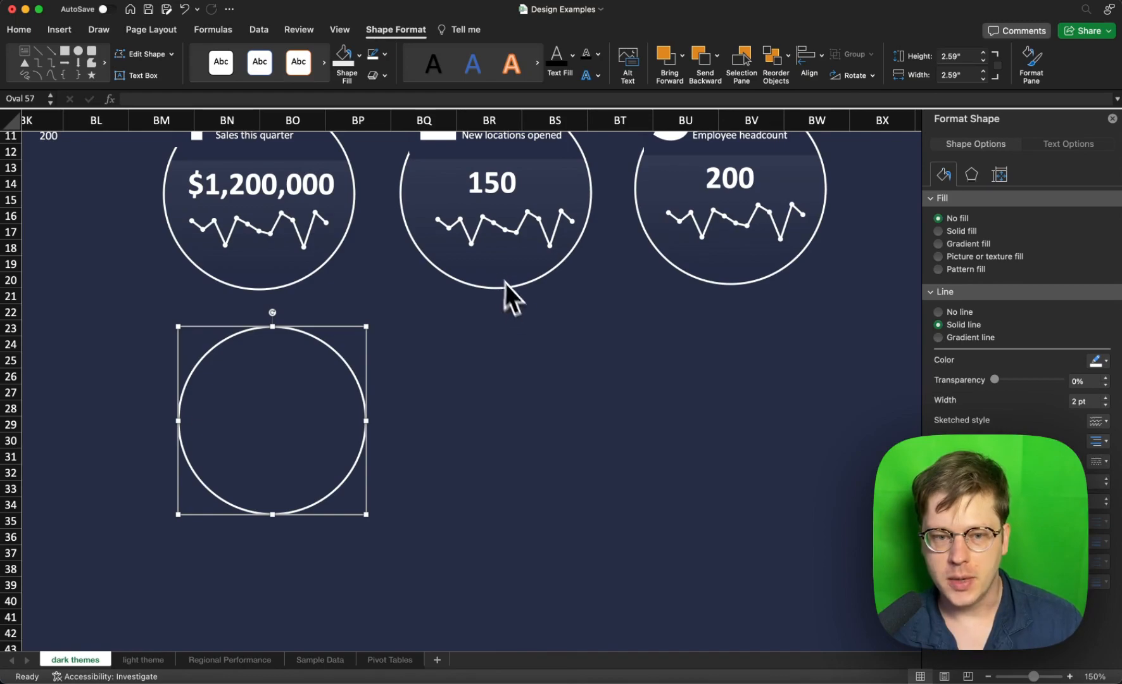
mouse_move(104, 43)
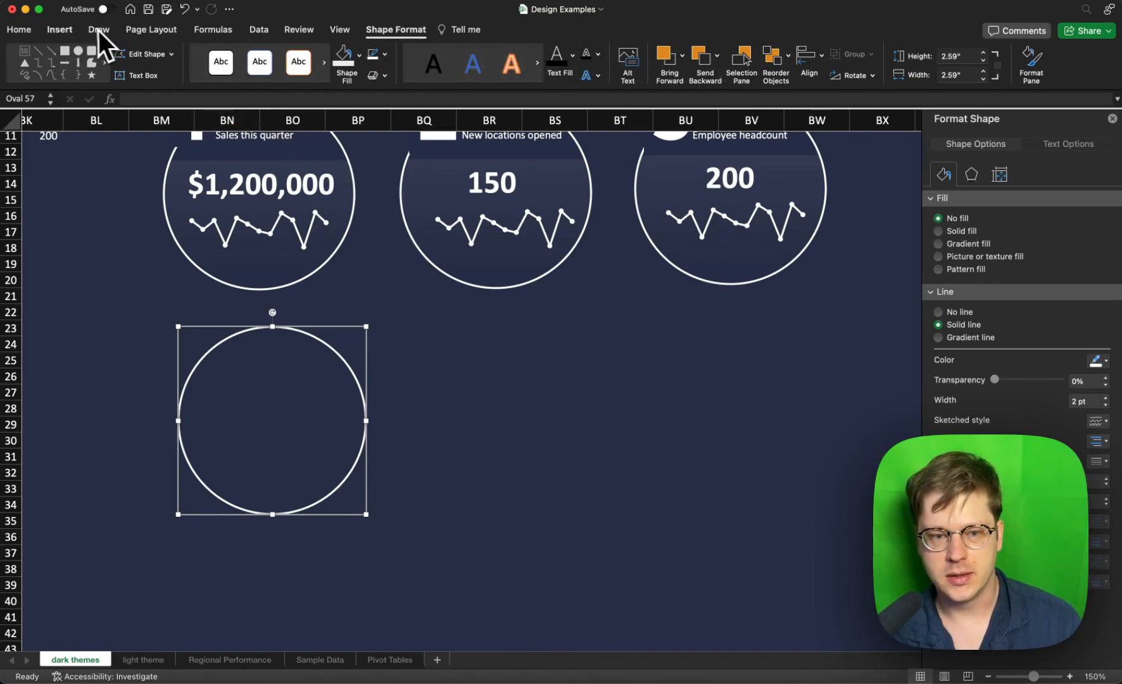
Give the large '1' text box a navy background fill and no outline.
left_click(60, 29)
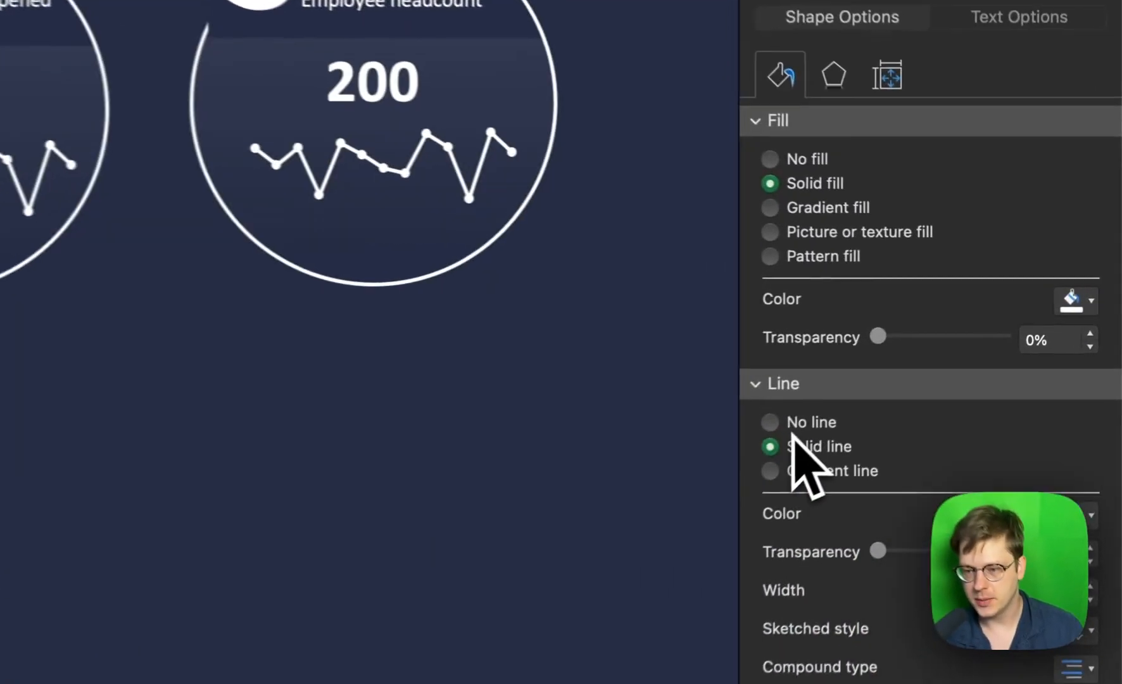
left_click(770, 422)
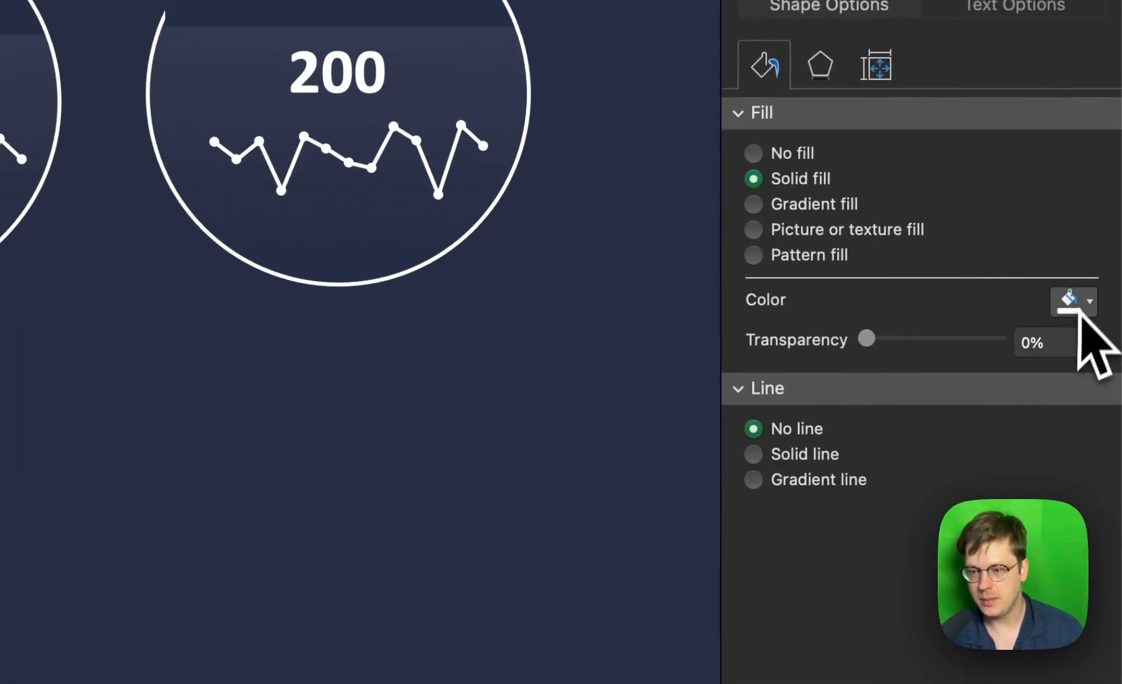
left_click(1067, 300)
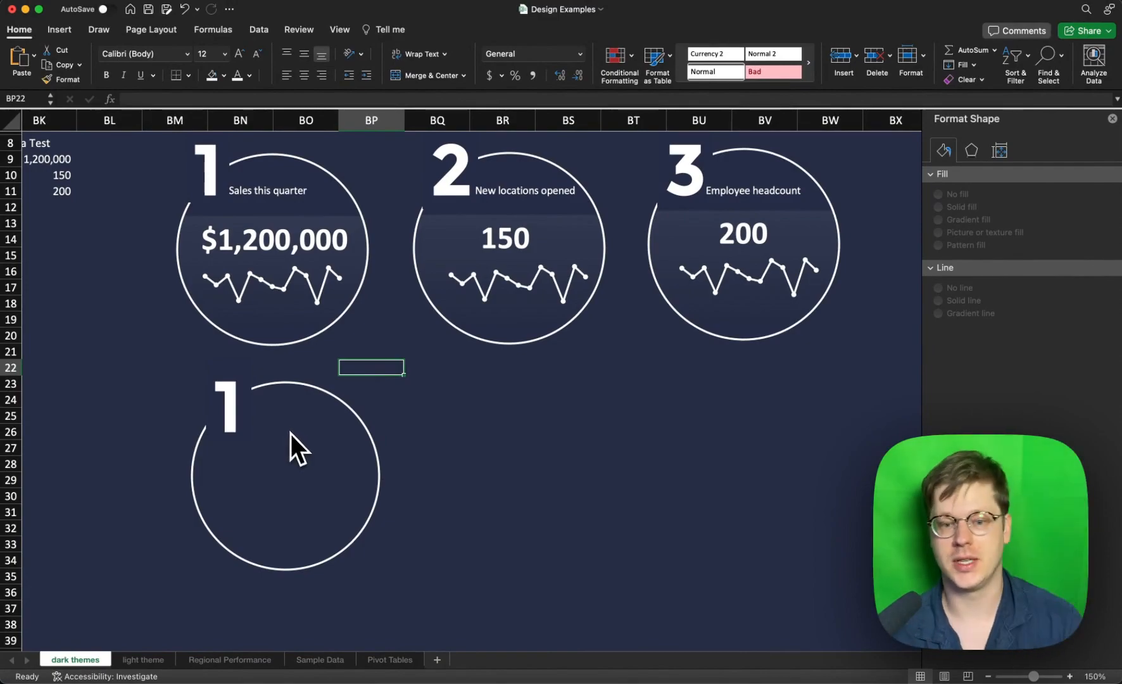
Paste the 'Sales this quarter' and $1,200,000 boxes and centre the value in the circle.
left_click(268, 190)
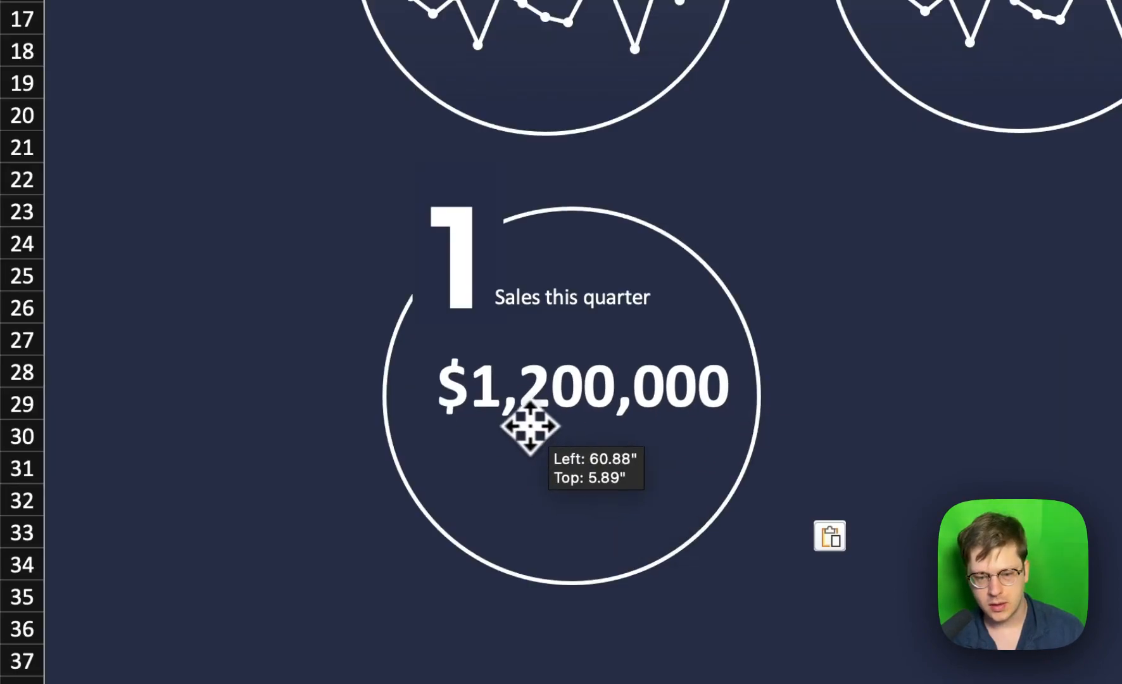
left_click_drag(533, 426, 518, 412)
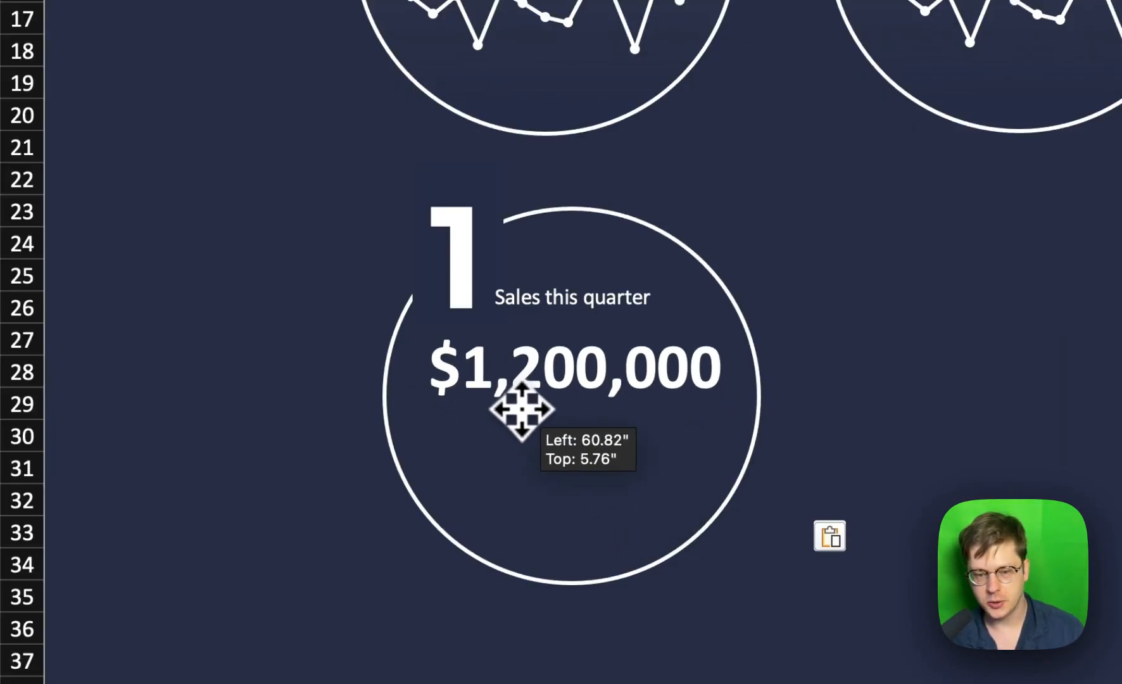
left_click_drag(519, 411, 569, 411)
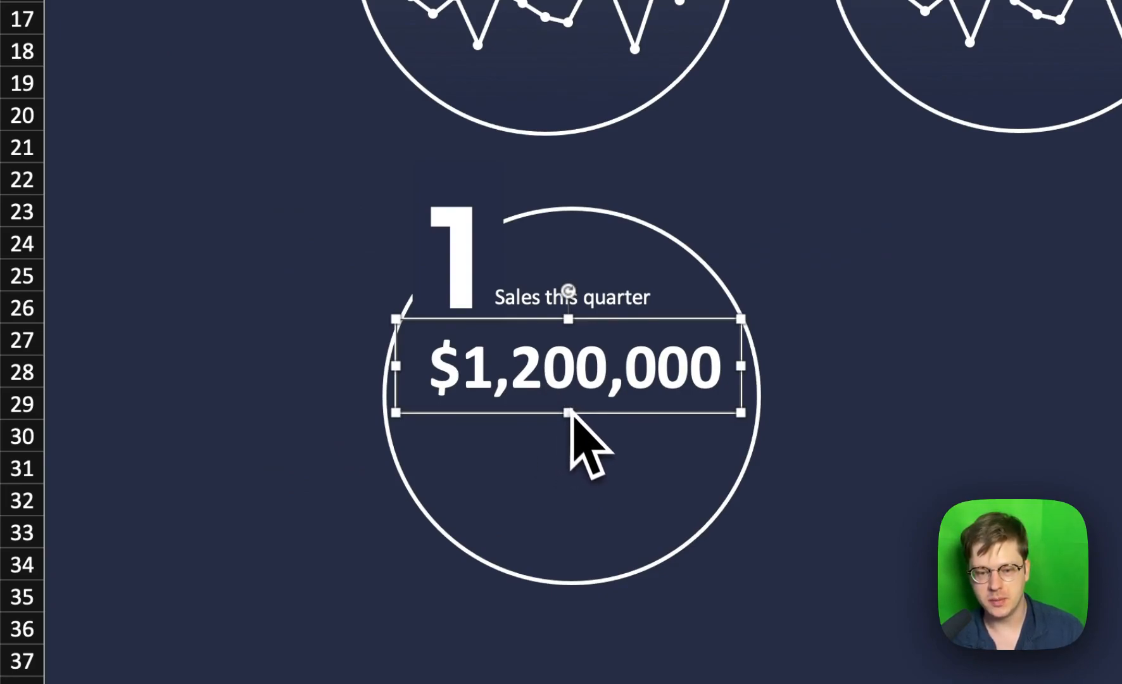
left_click_drag(569, 411, 598, 432)
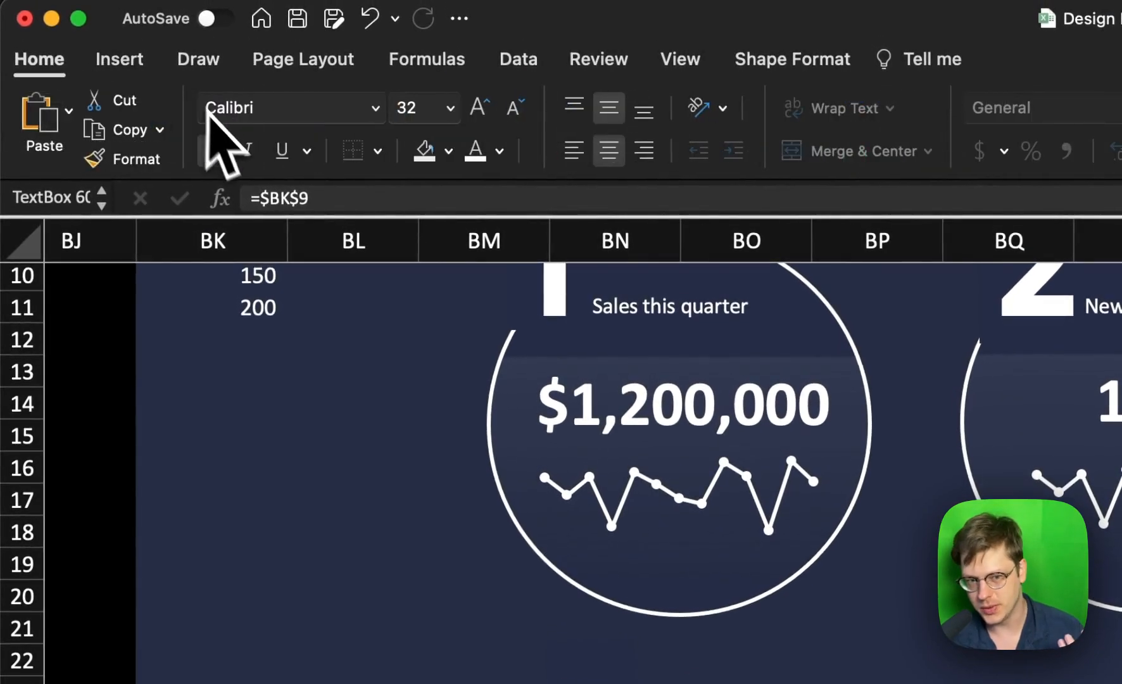
Link the value box to =$BK$9 and set its font to Calibri 32.
left_click(450, 109)
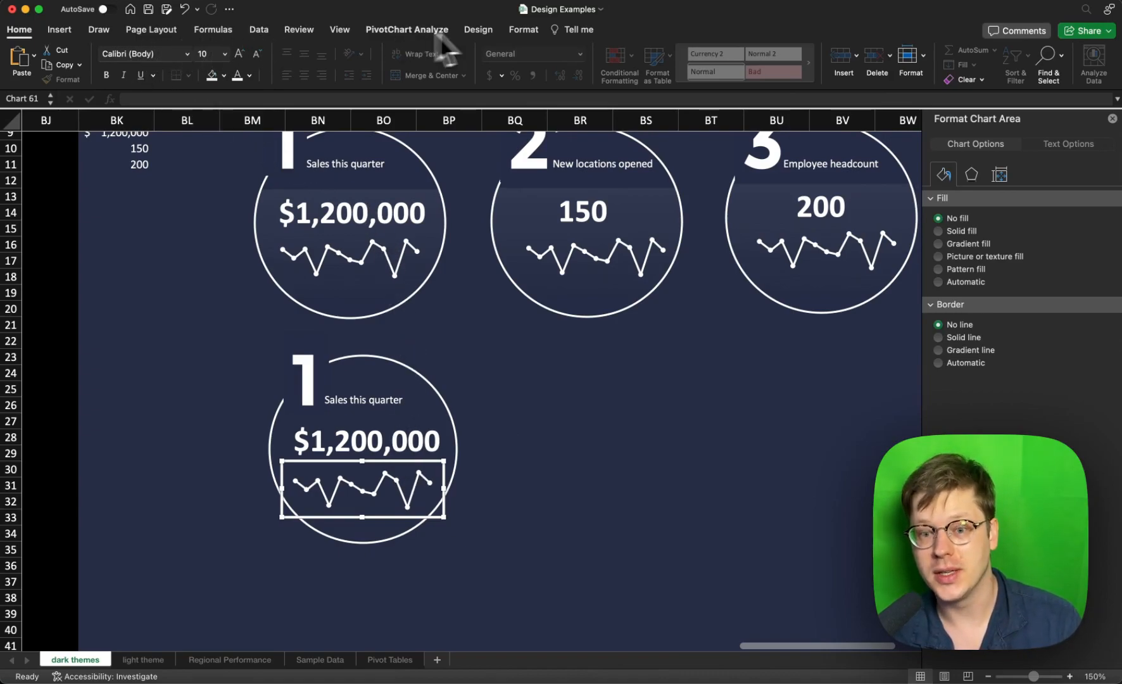
Insert a sales PivotChart line chart and resize its plot area to fit inside the circle.
left_click(406, 29)
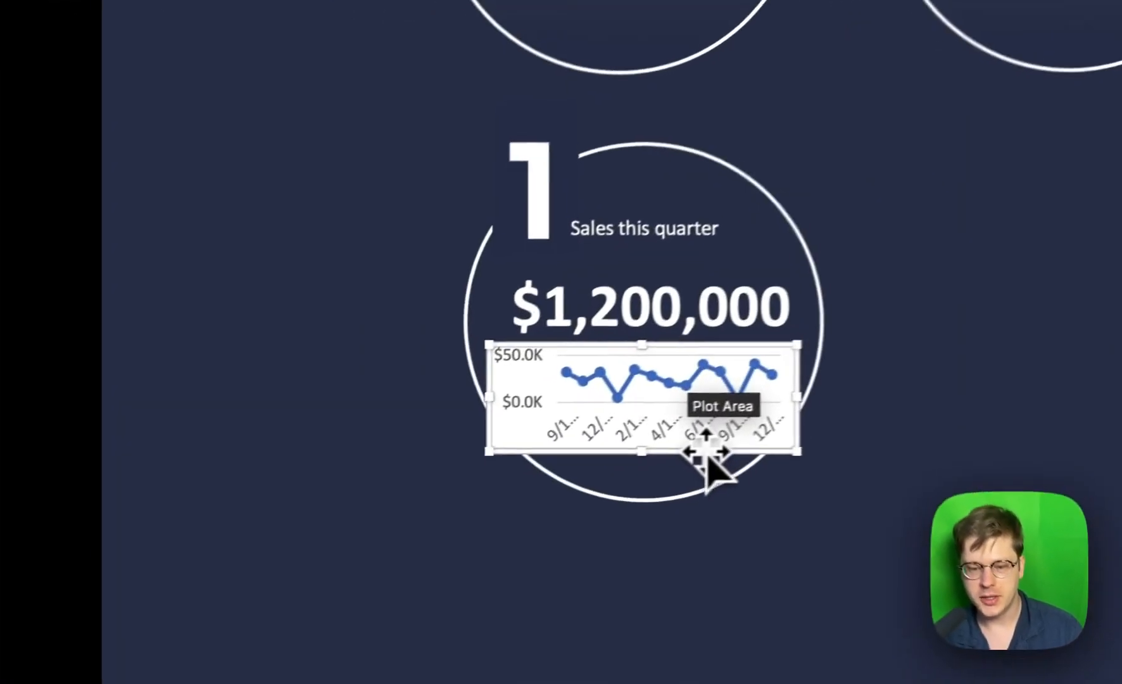
left_click_drag(644, 400, 375, 300)
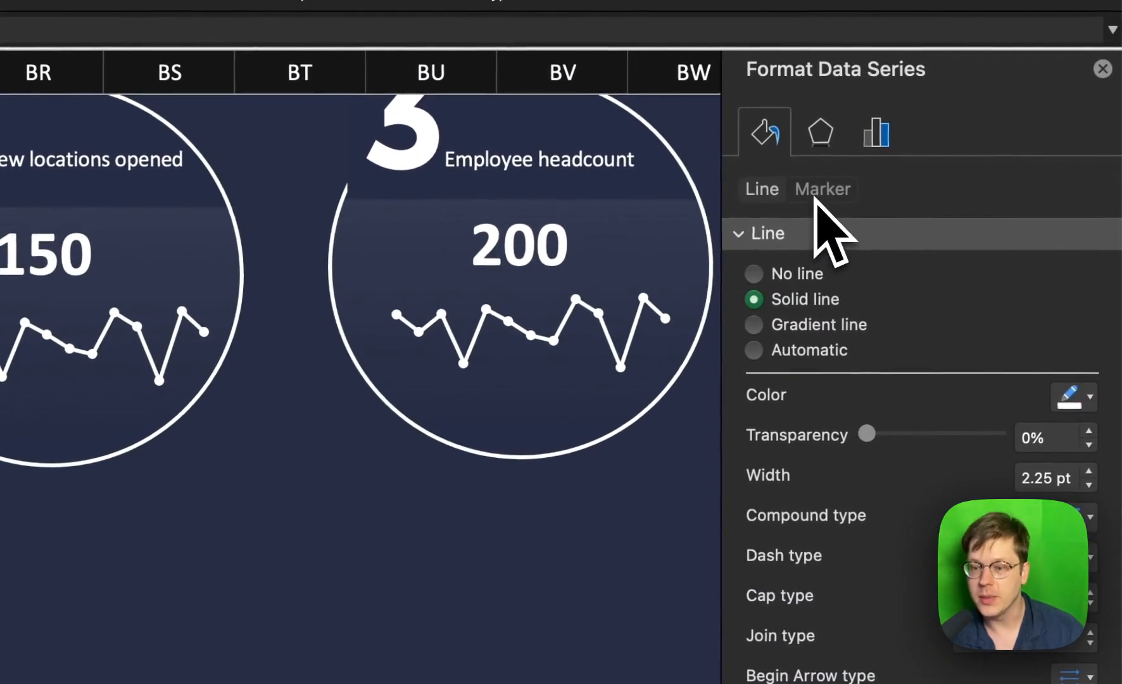
Set the chart series line and marker fill to white.
left_click(822, 189)
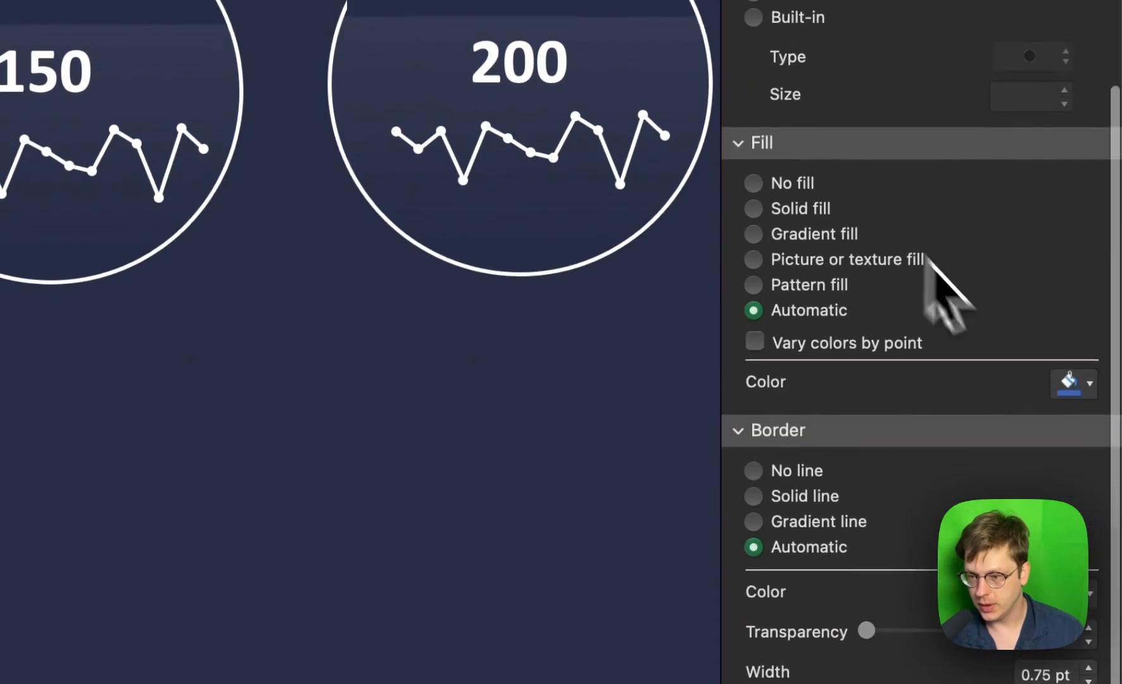
left_click(1088, 385)
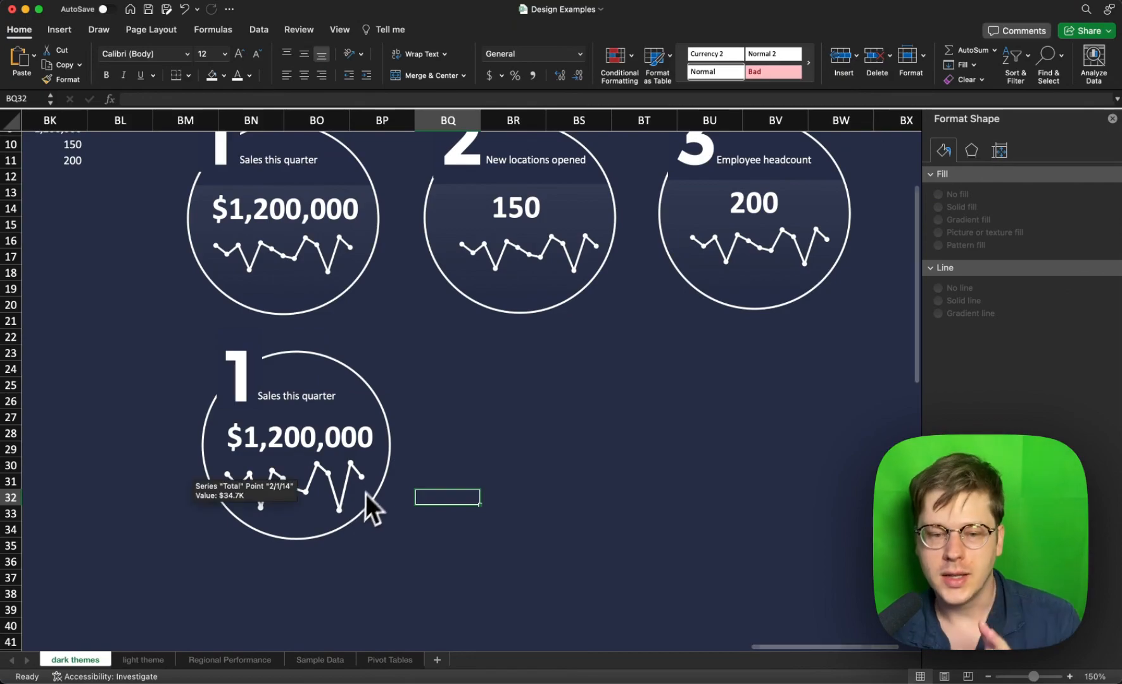
Apply a gradient fill to the band with stops near 33%, 86% transparency, 90° angle.
scroll("down", 3)
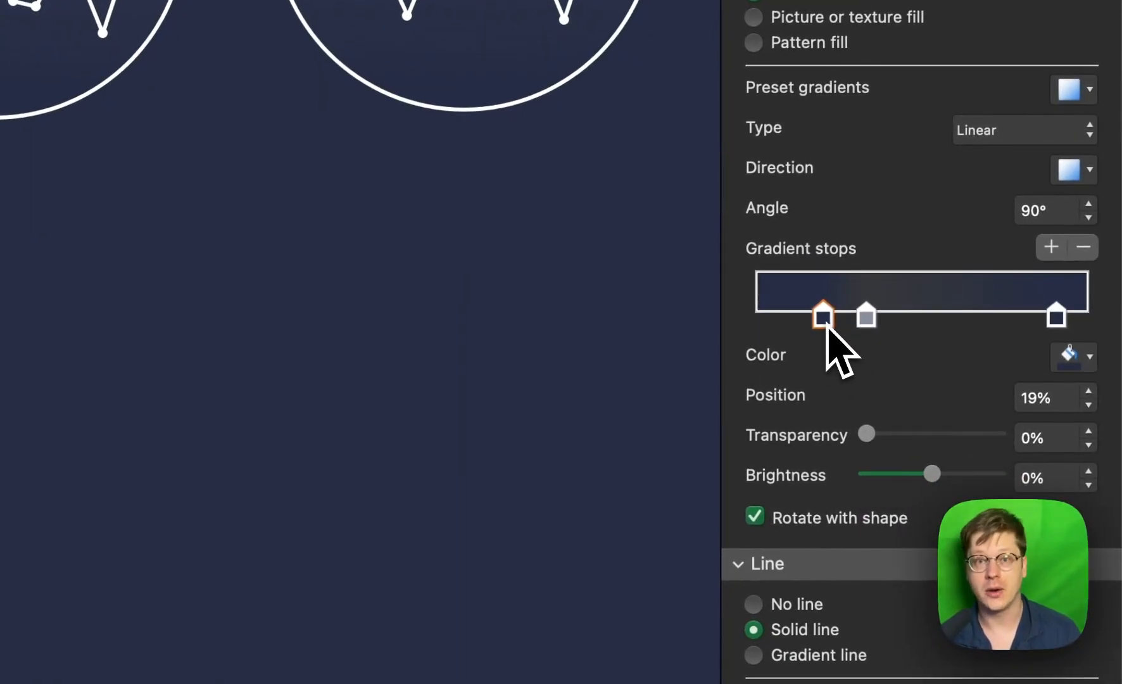
left_click_drag(823, 317, 843, 317)
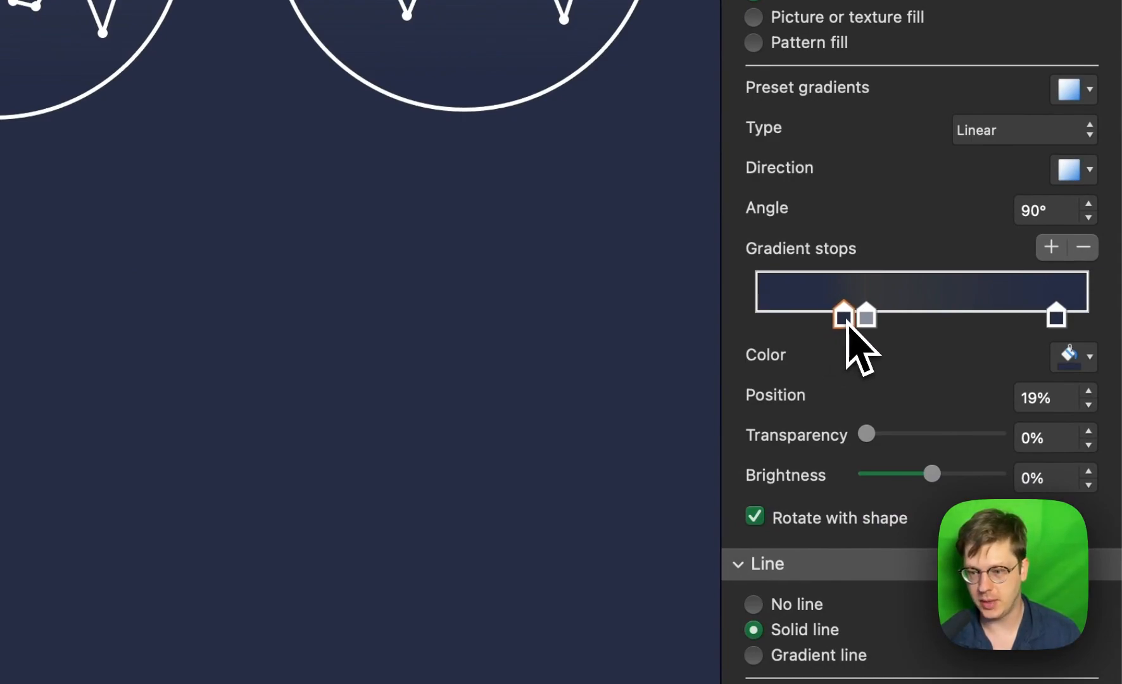
left_click(863, 316)
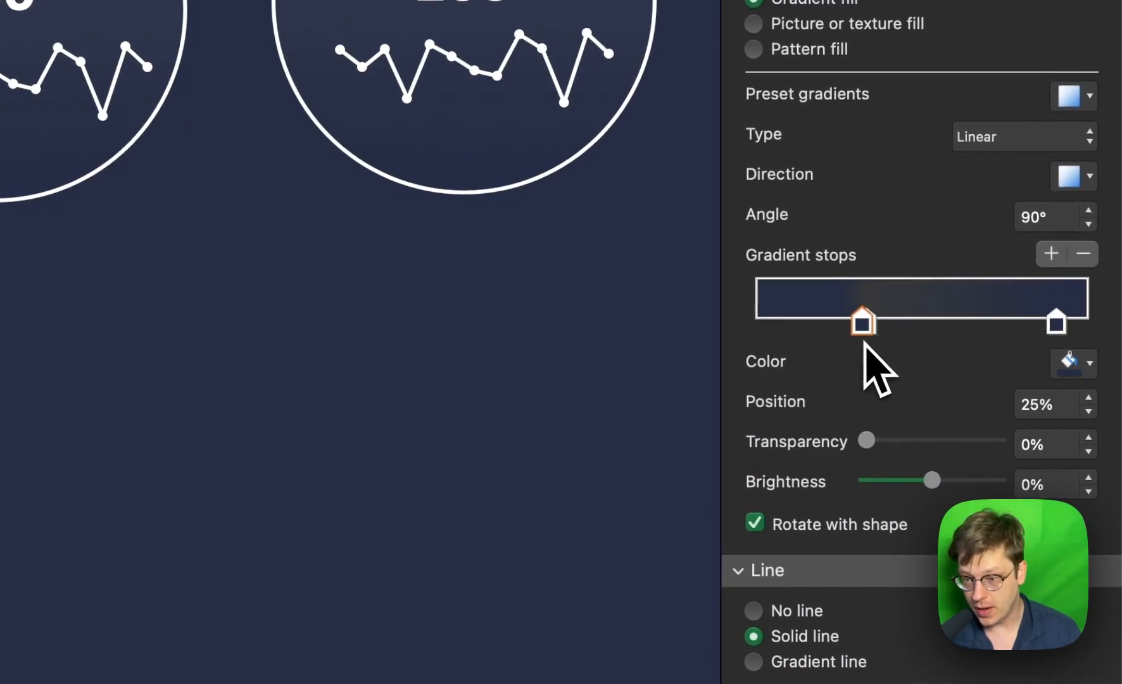
left_click_drag(862, 323, 865, 324)
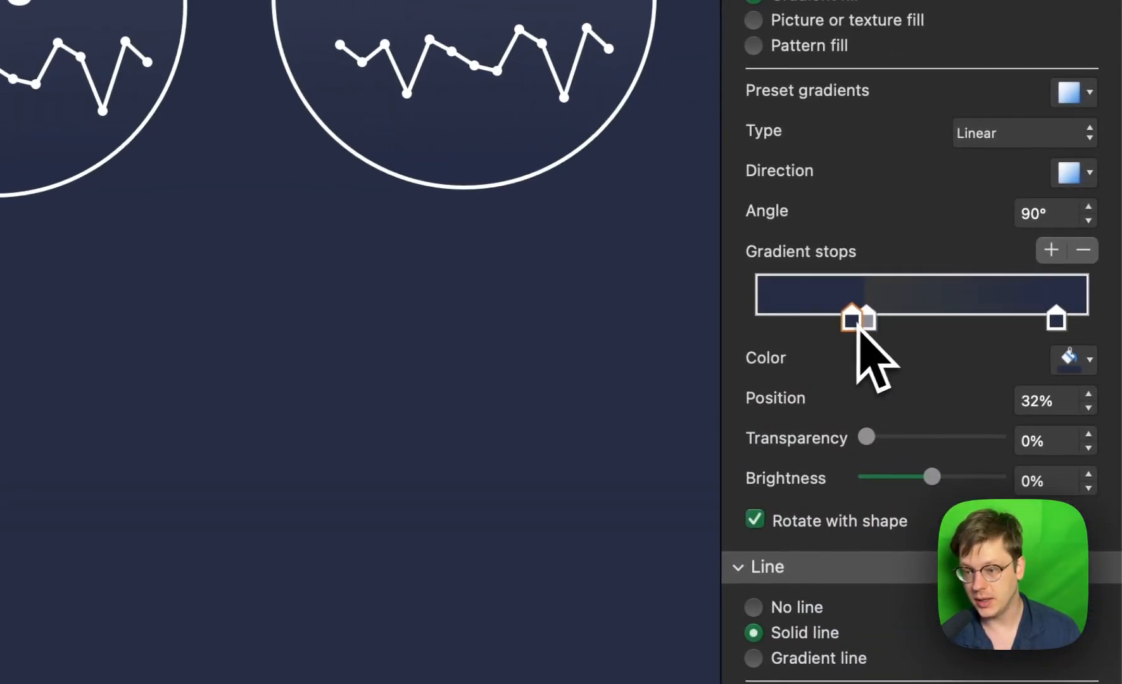
left_click_drag(845, 320, 881, 320)
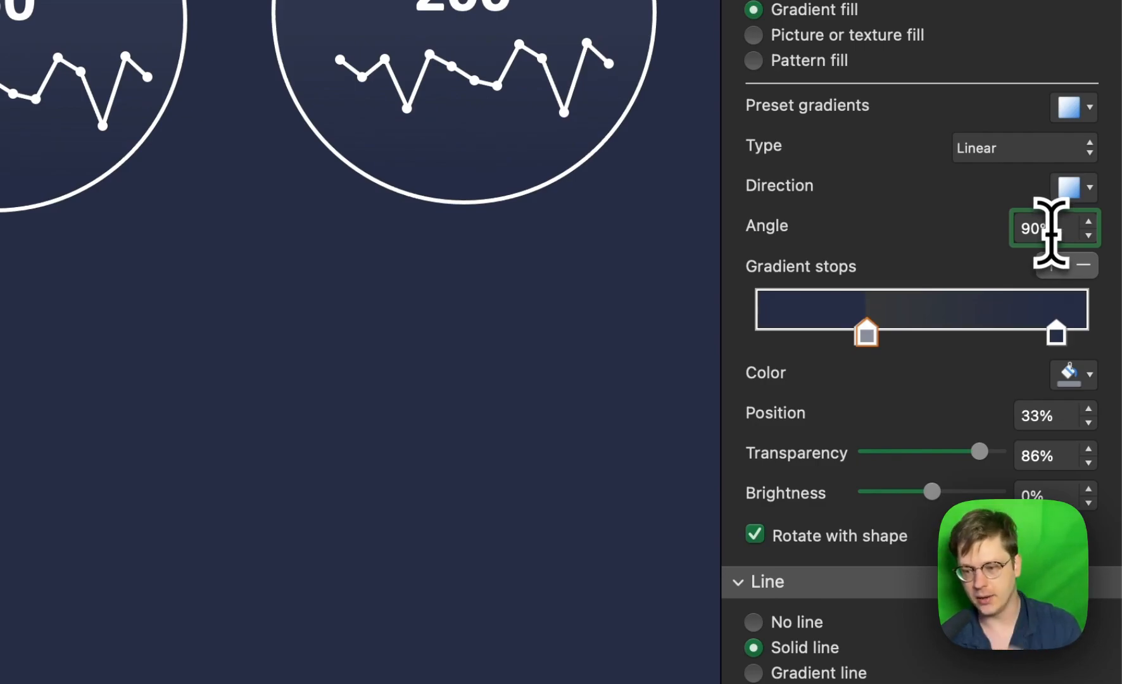
left_click(1057, 335)
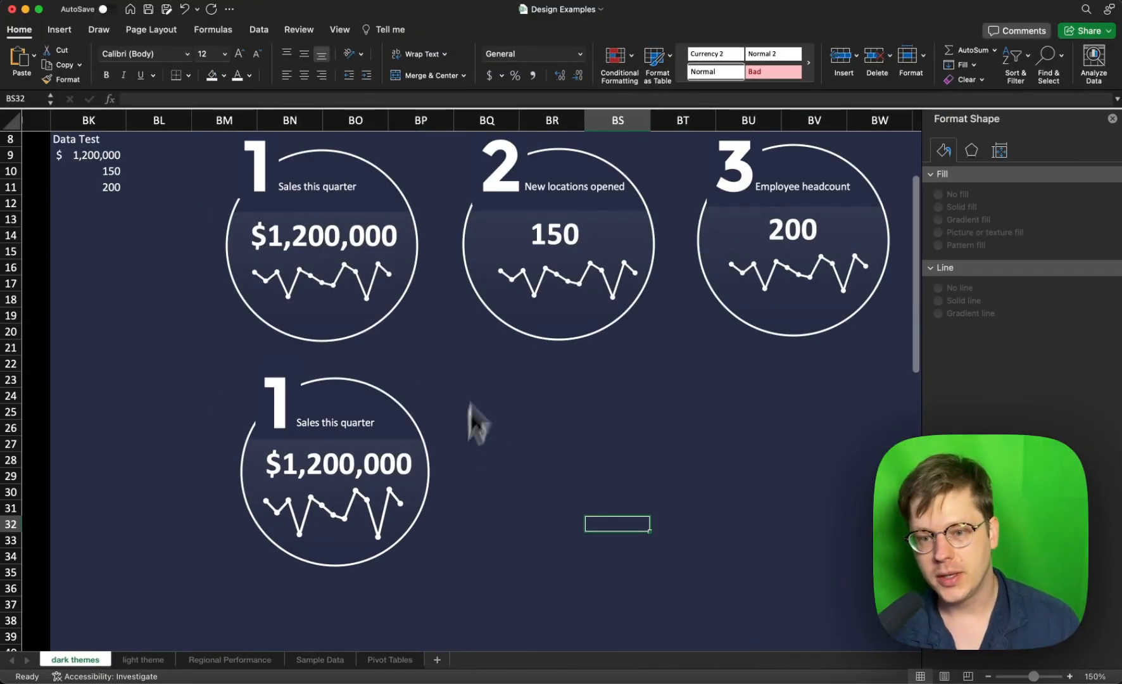
scroll("down", 3)
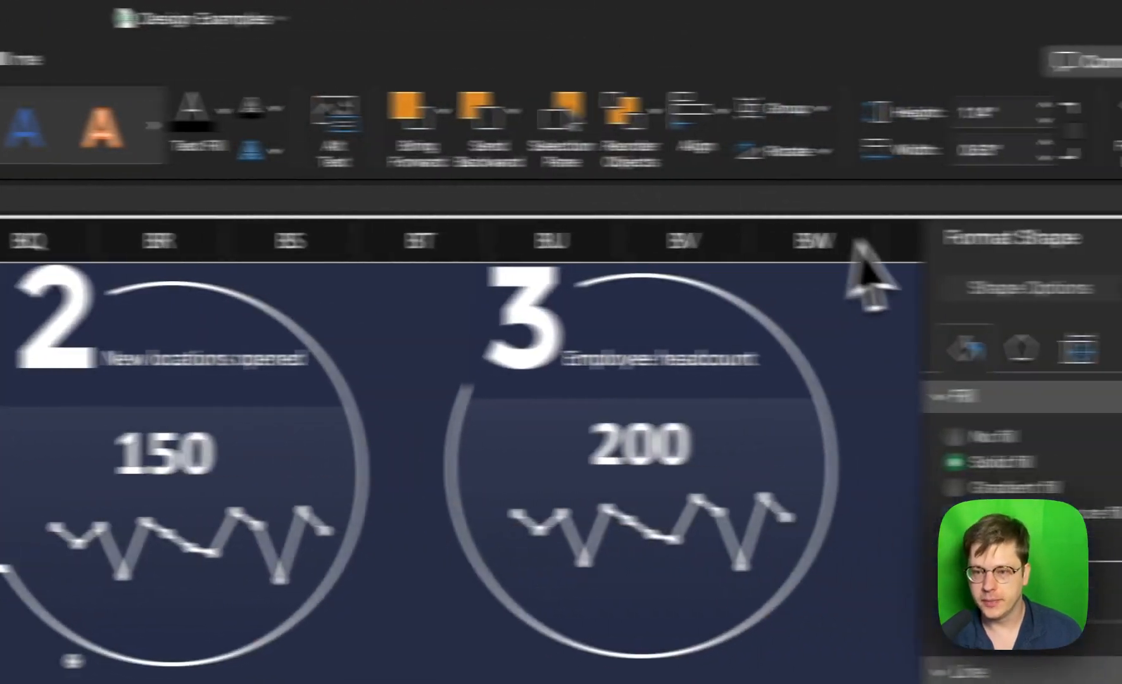
left_click(682, 65)
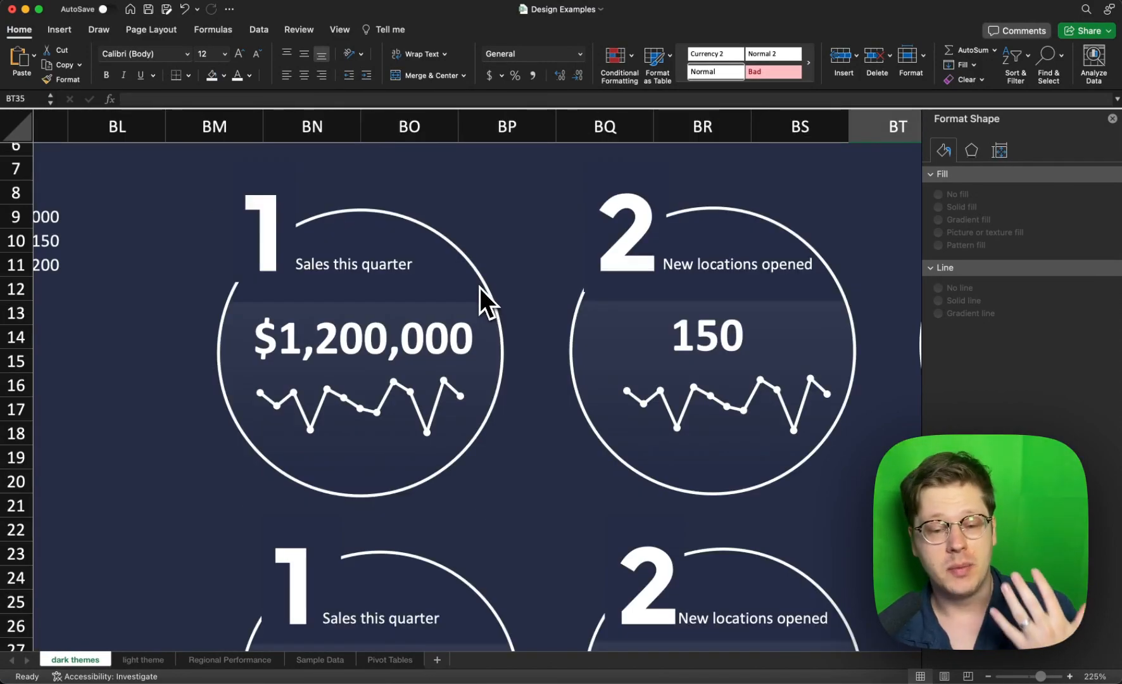
mouse_move(297, 282)
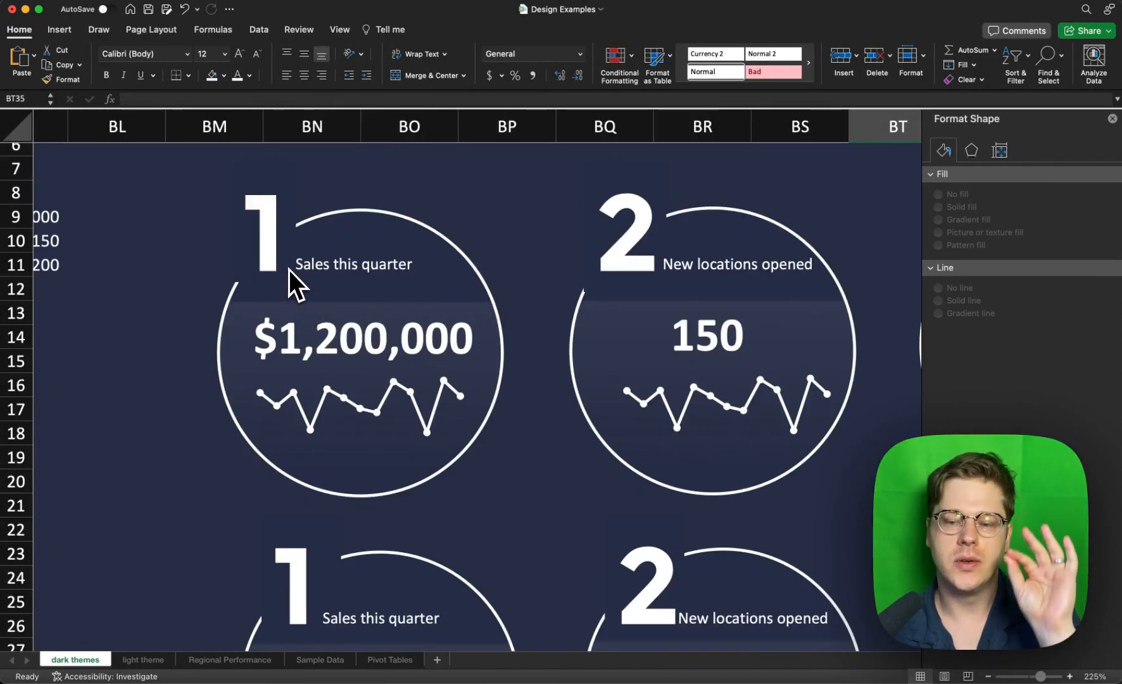
scroll("down", 3)
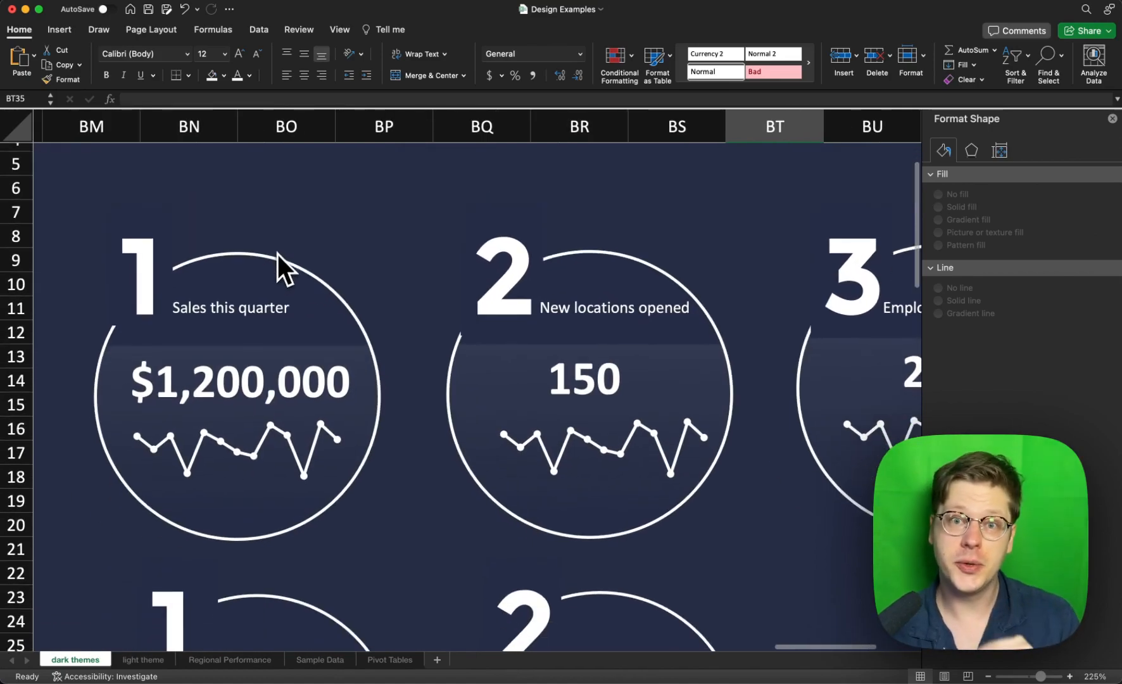
scroll("right", 3)
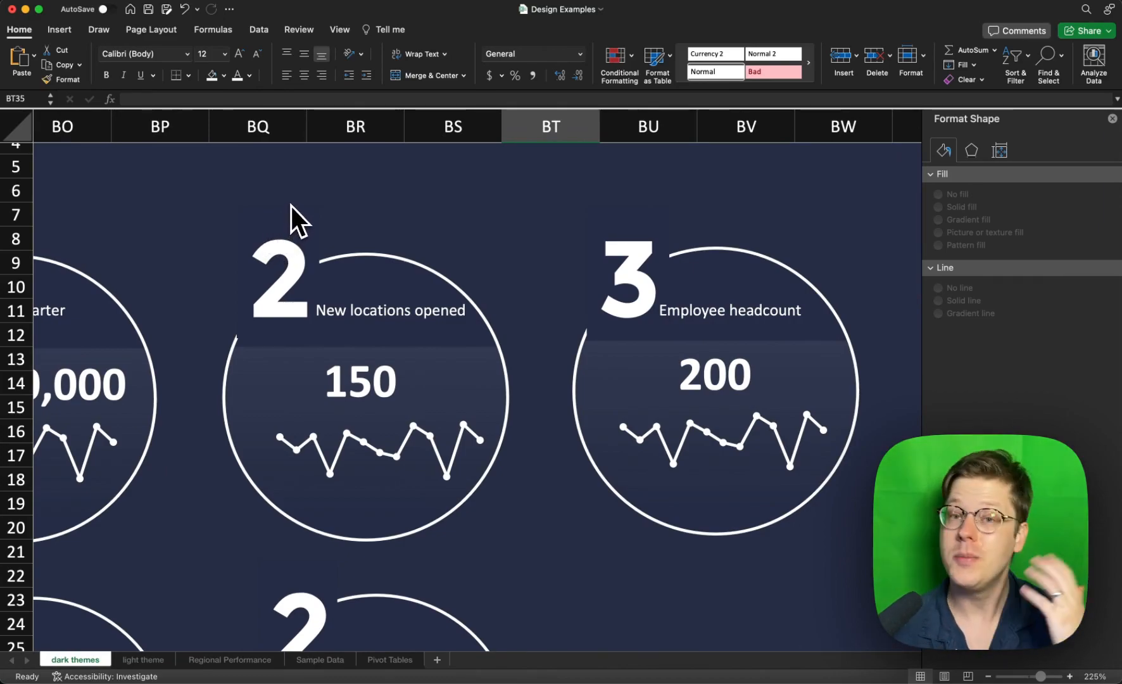
scroll("left", 3)
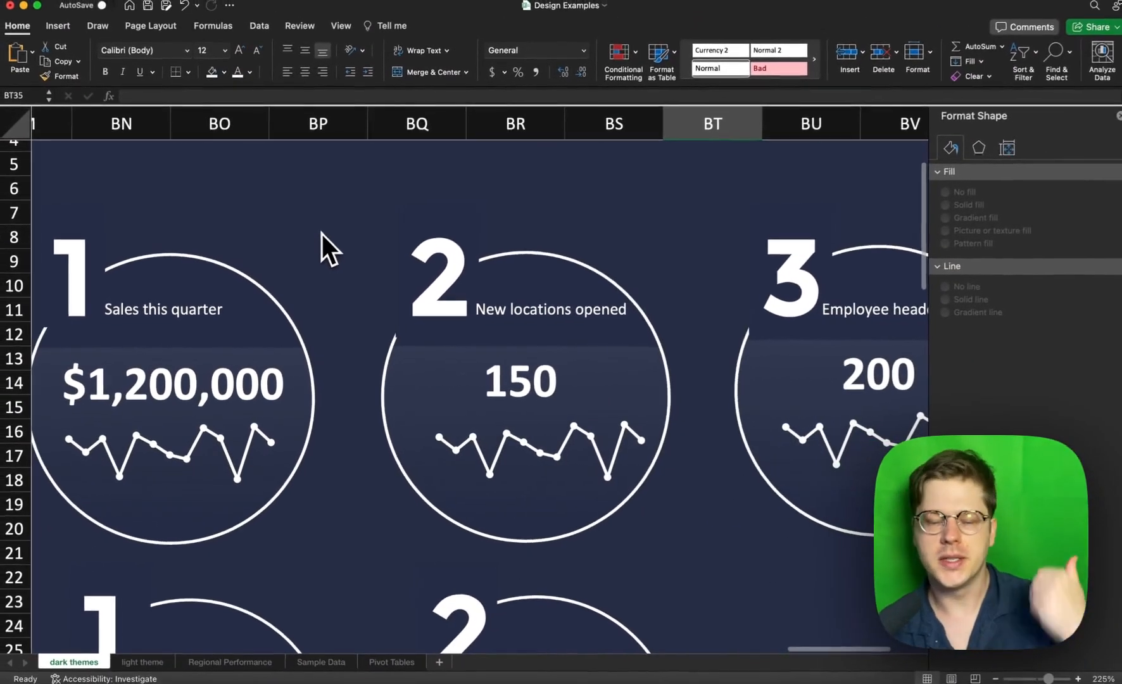